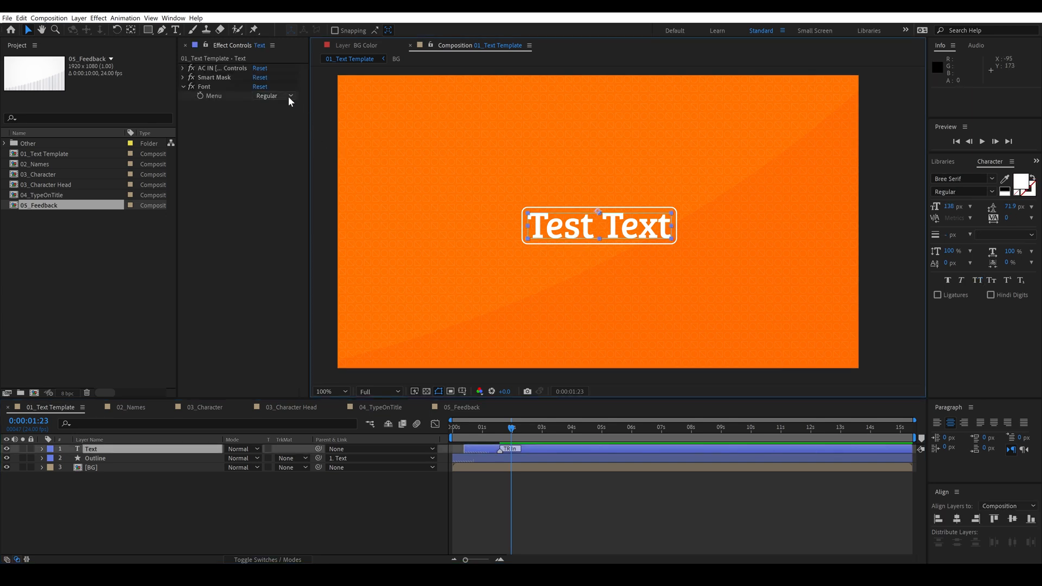
Try the Thin weight on the title, then set it back to Regular
left_click(288, 95)
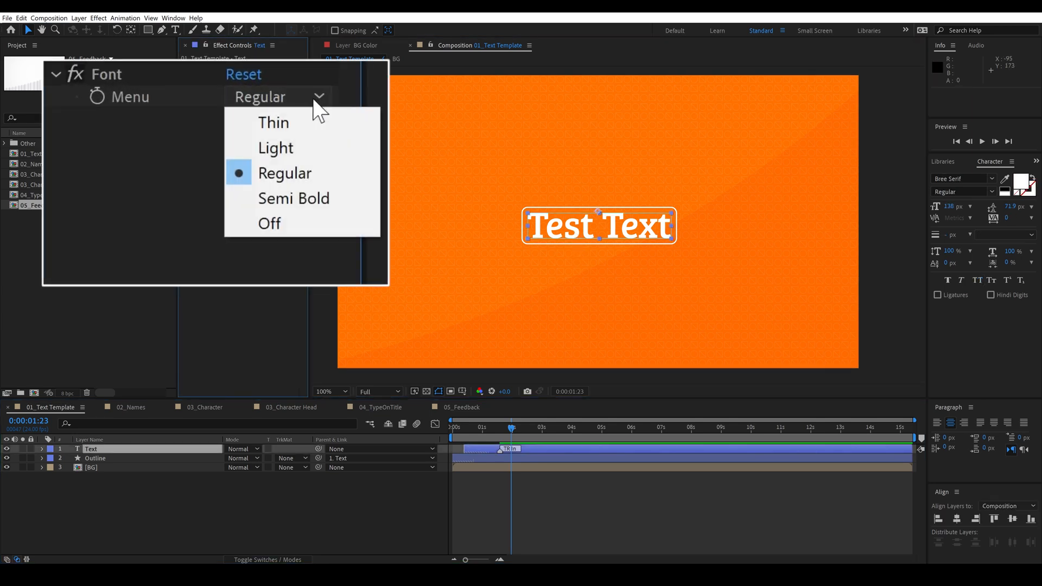
mouse_move(339, 259)
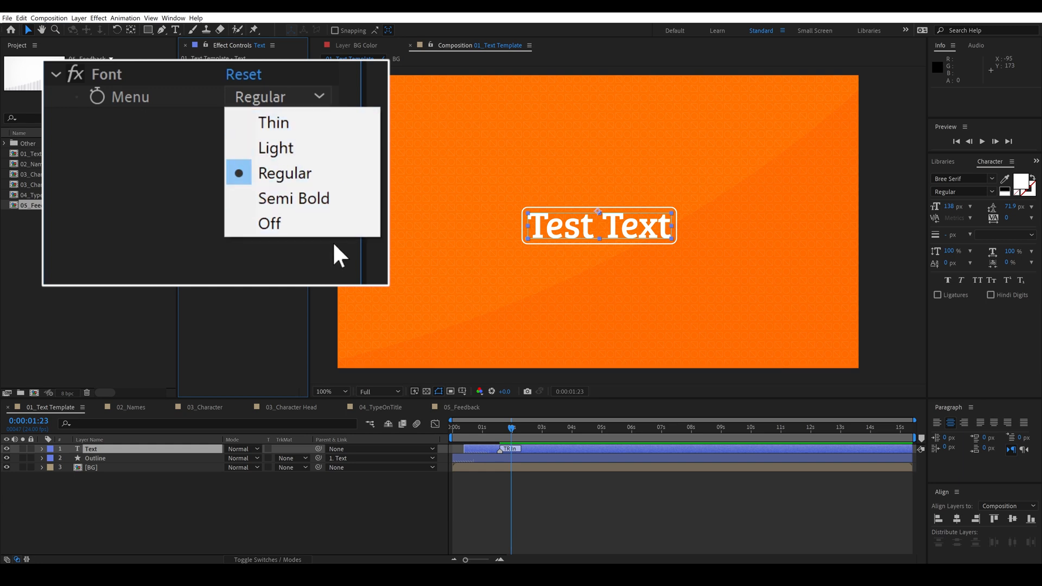
mouse_move(329, 219)
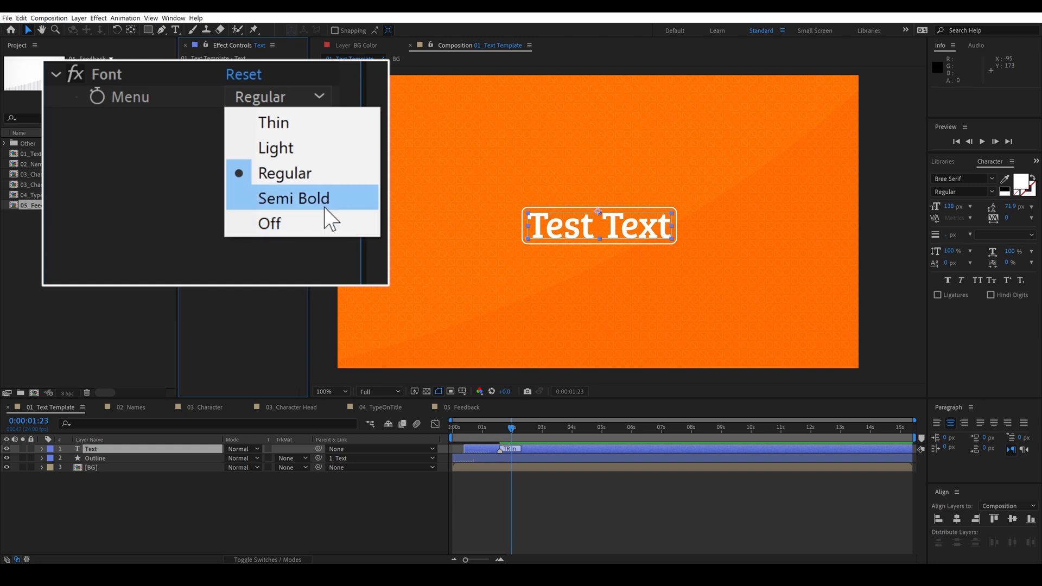
mouse_move(326, 156)
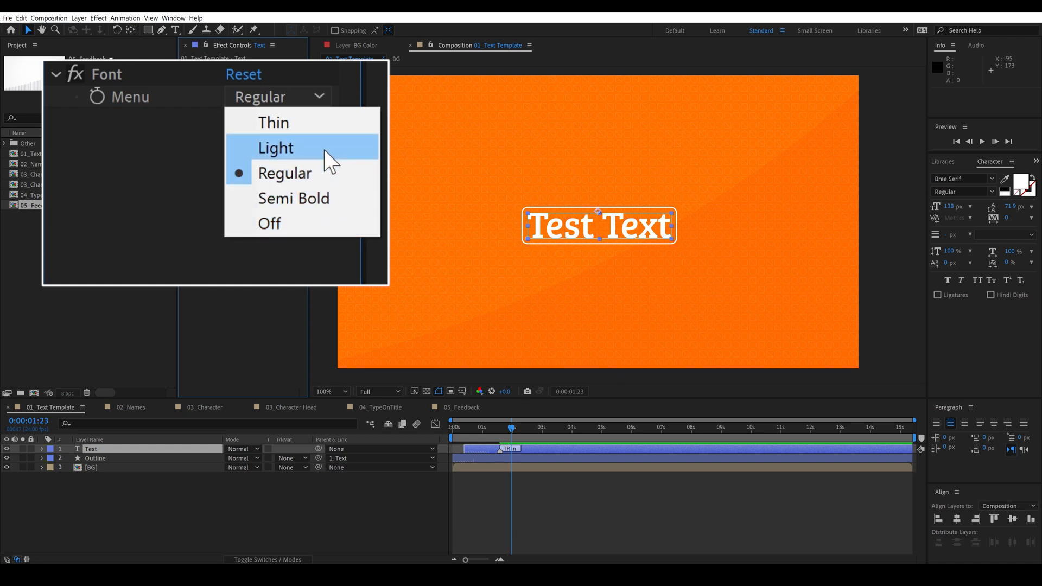
mouse_move(322, 130)
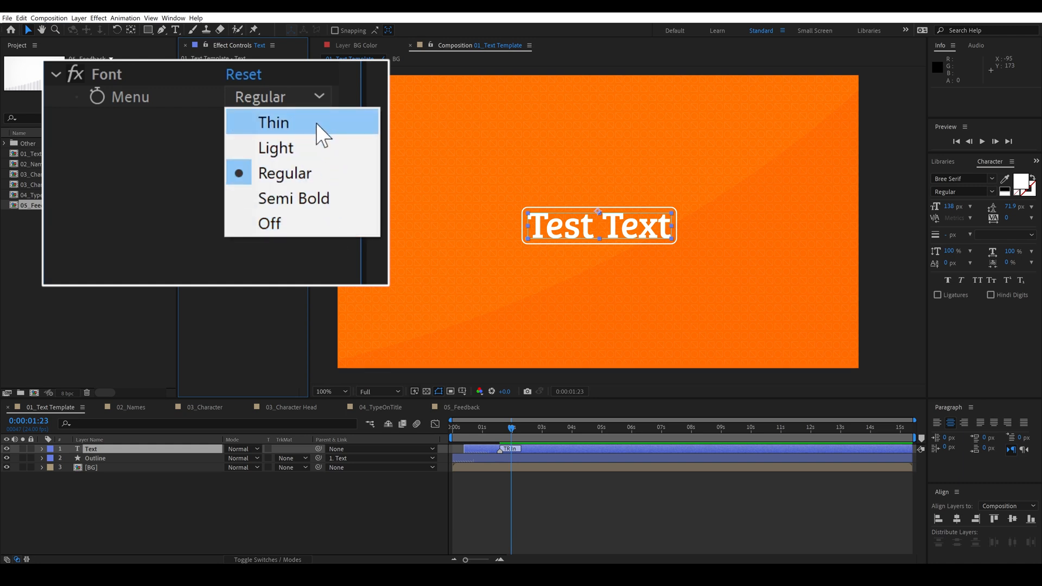
left_click(272, 122)
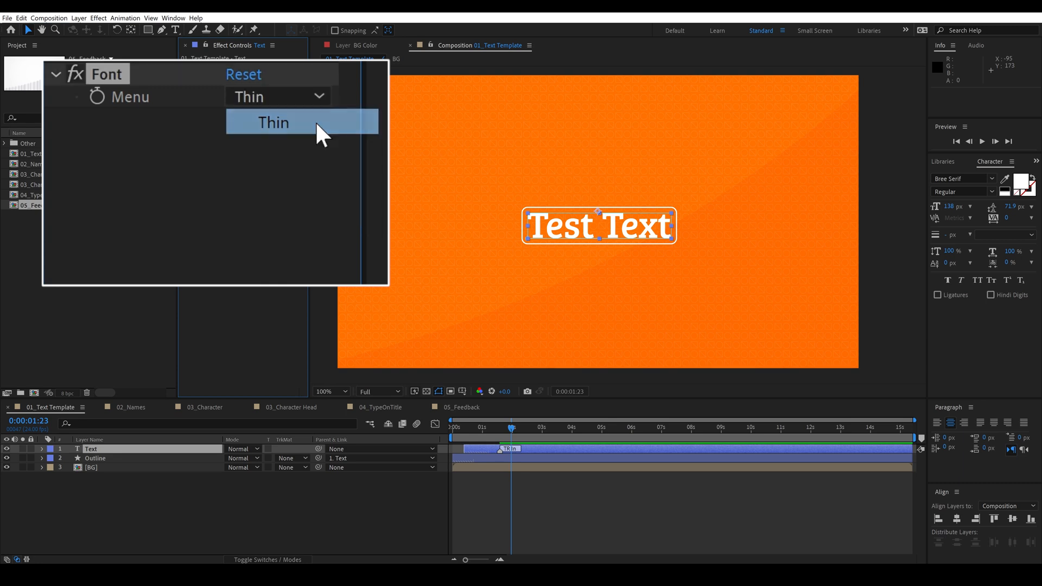
left_click(272, 121)
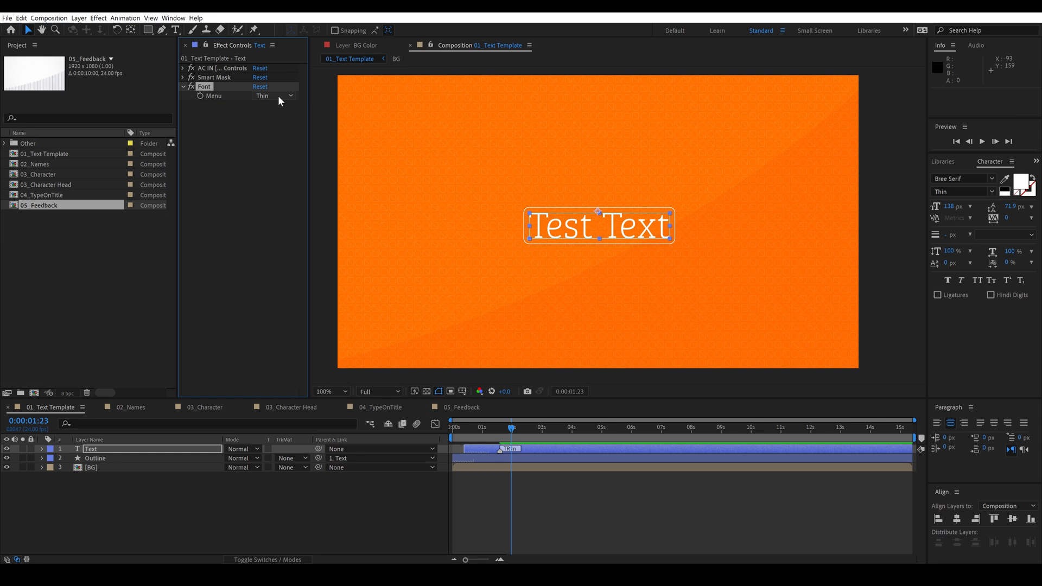
left_click(273, 95)
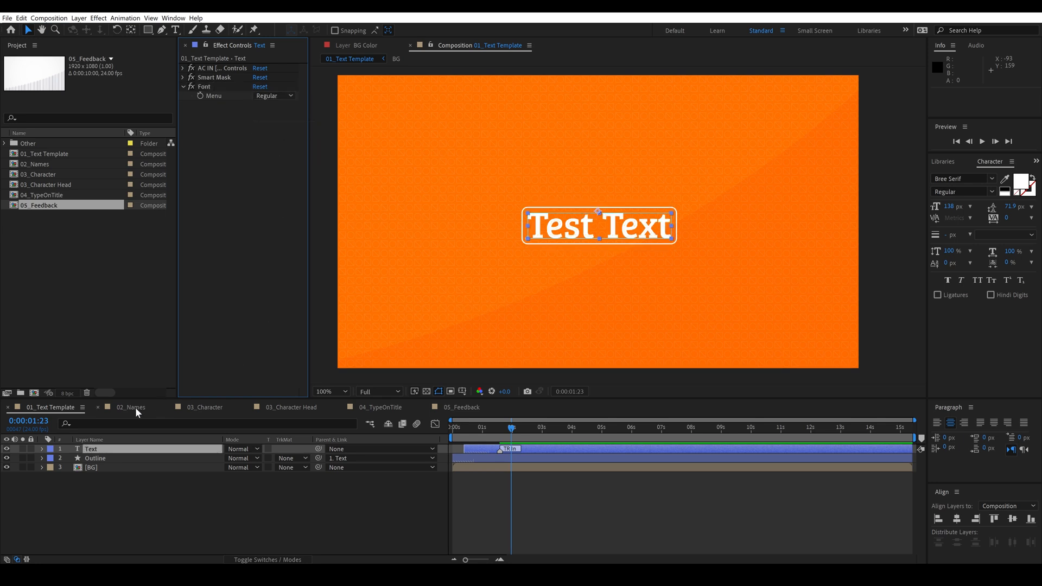
left_click(130, 408)
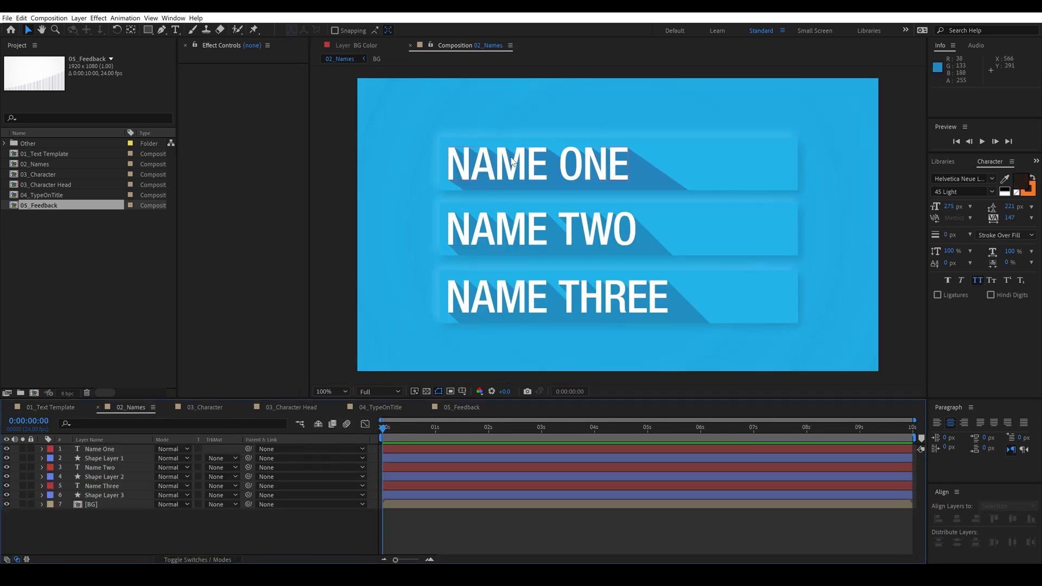
mouse_move(575, 168)
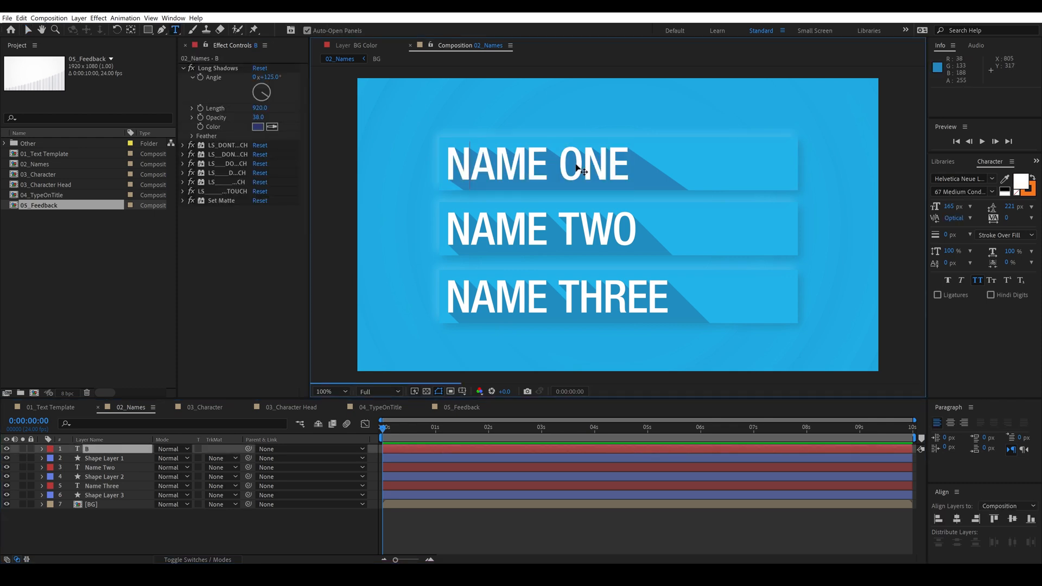
type("Brandon Dohner")
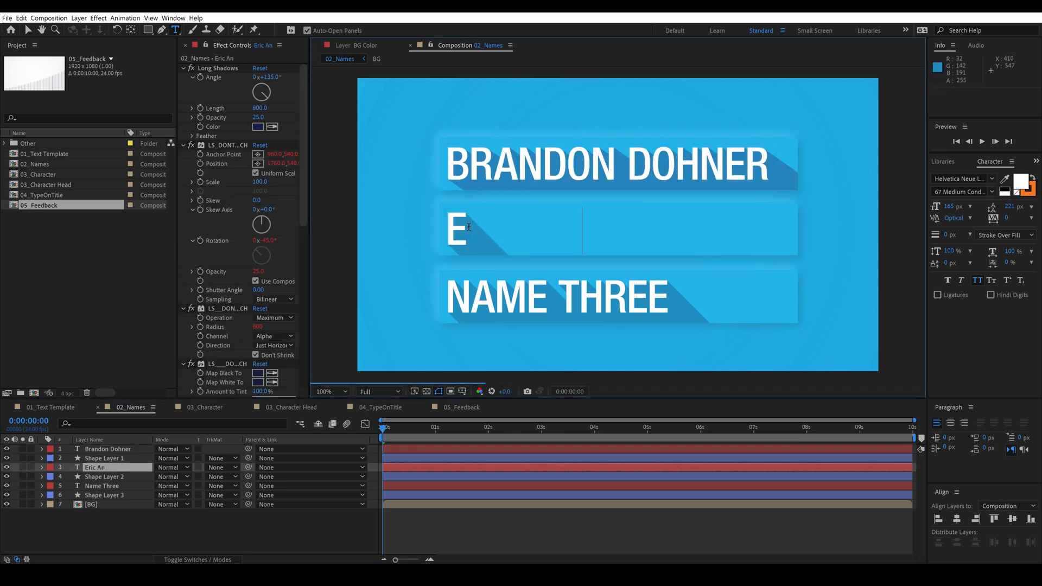
type("RIC ANDERLE")
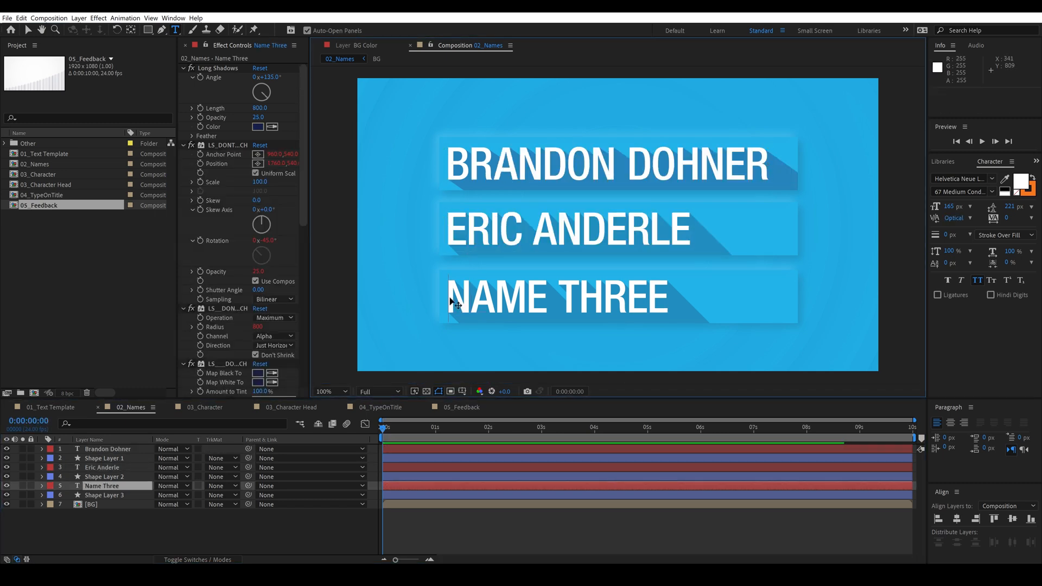
type("A")
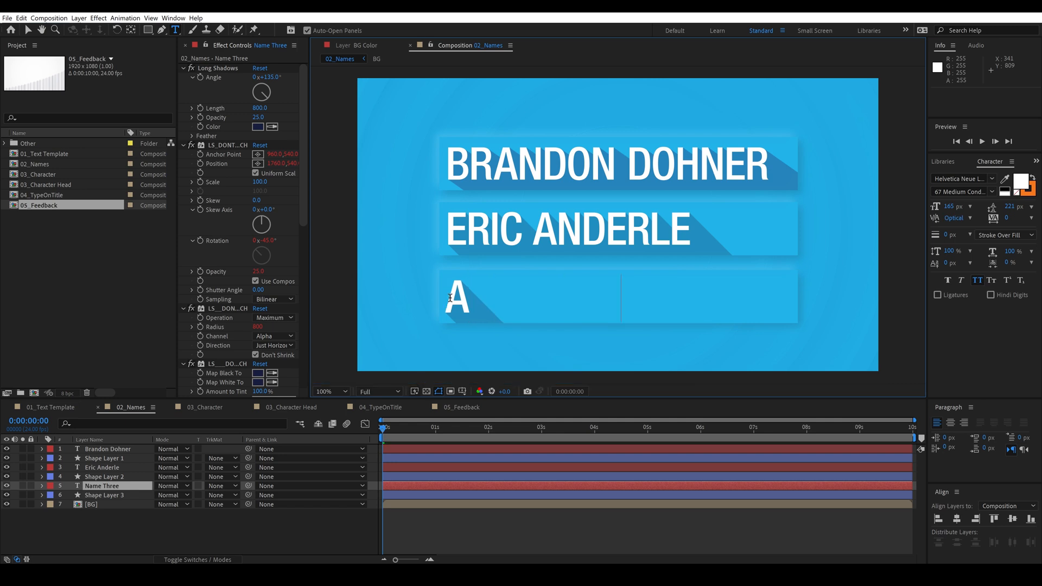
type("NTHONY CARABOTTA")
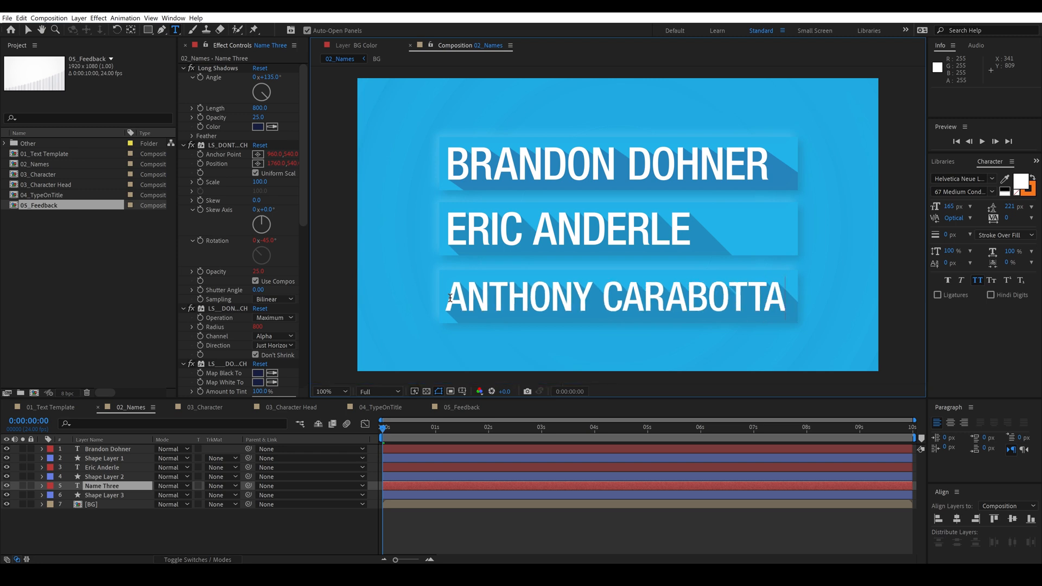
left_click(204, 408)
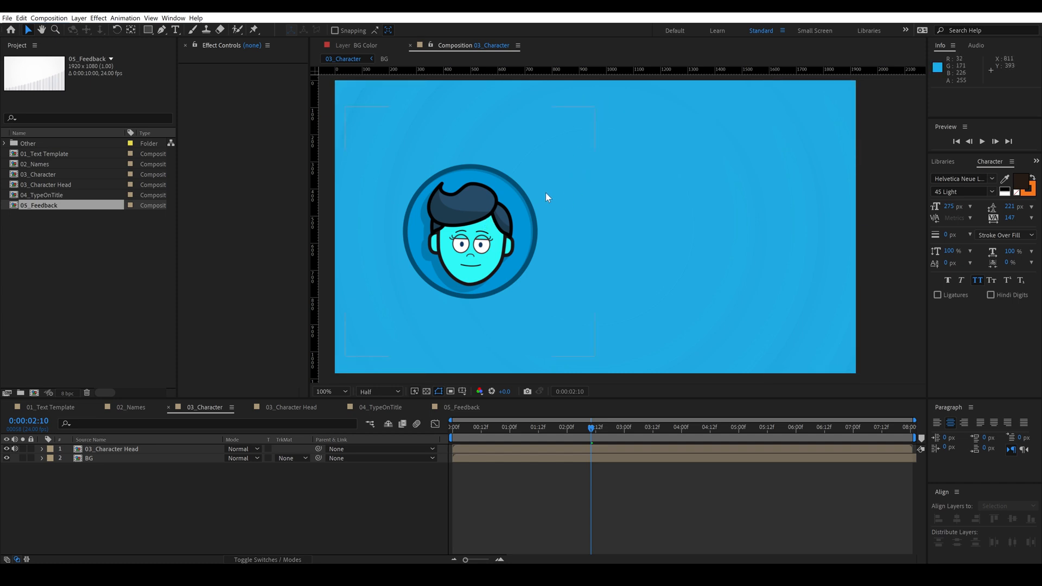
mouse_move(471, 286)
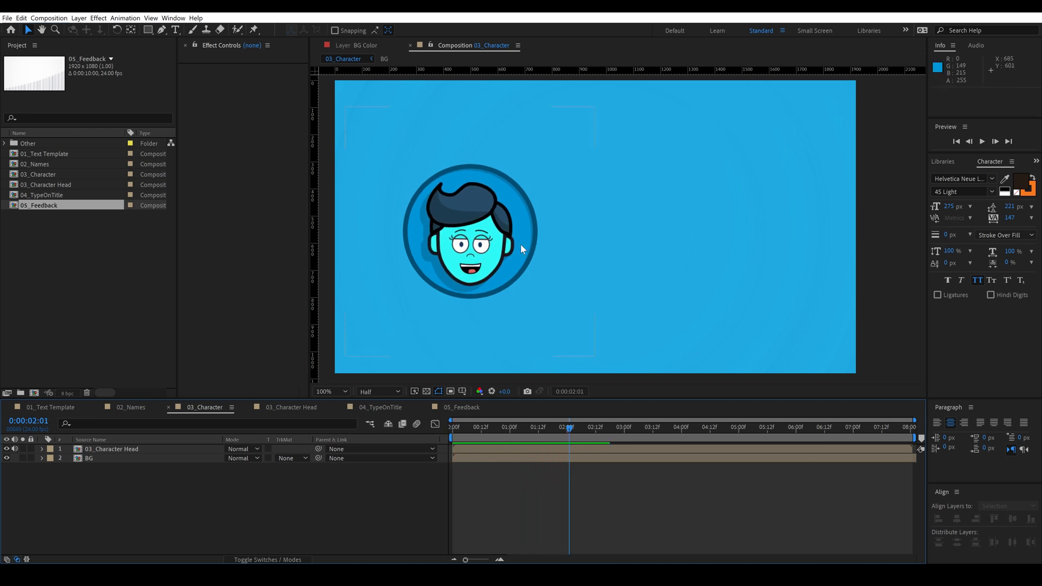
Drag the 03_Character Head layer from the left to the right side of the frame
left_click(111, 449)
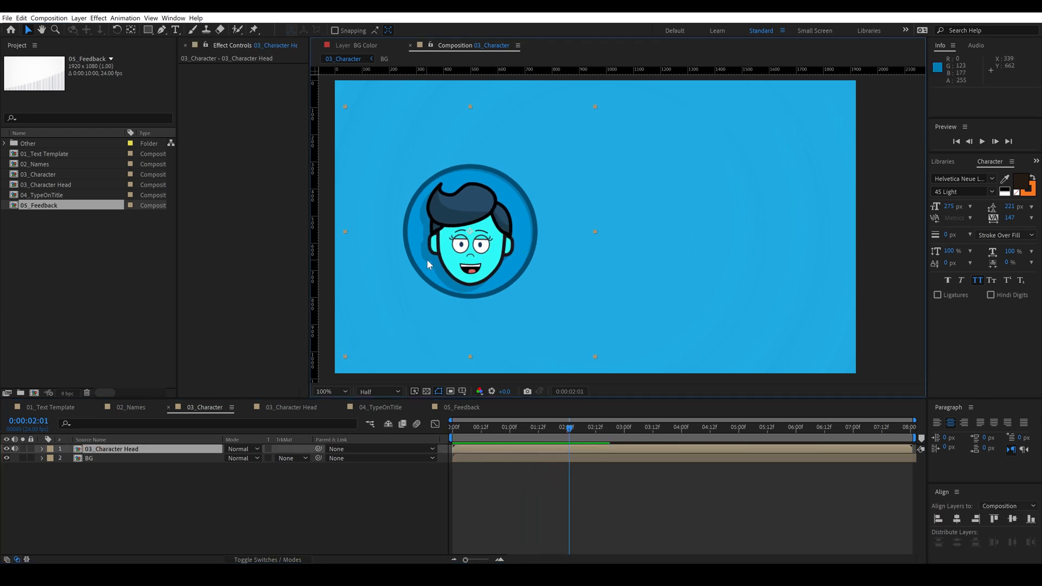
left_click_drag(471, 243, 704, 236)
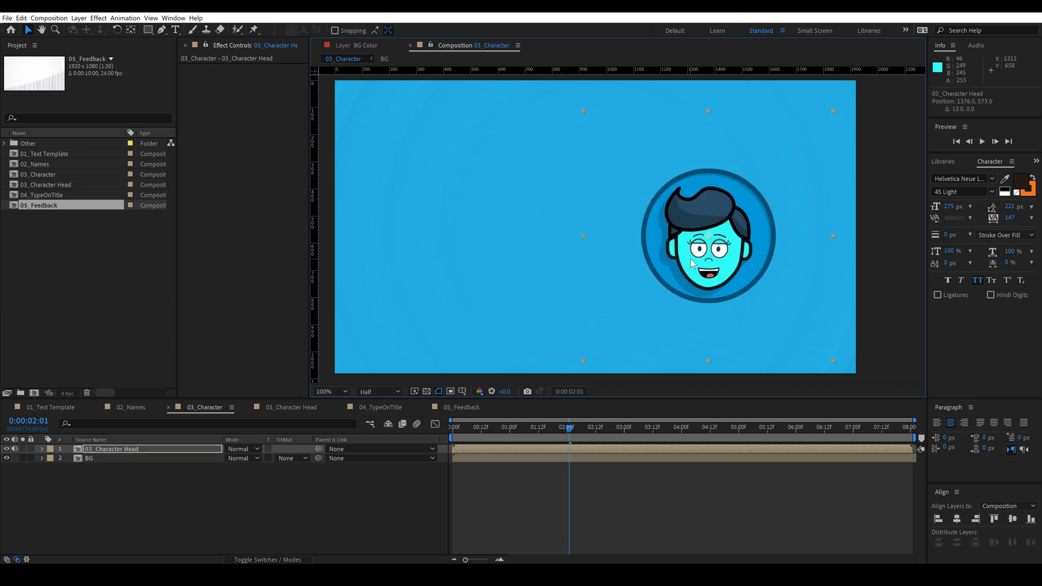
double_click(47, 184)
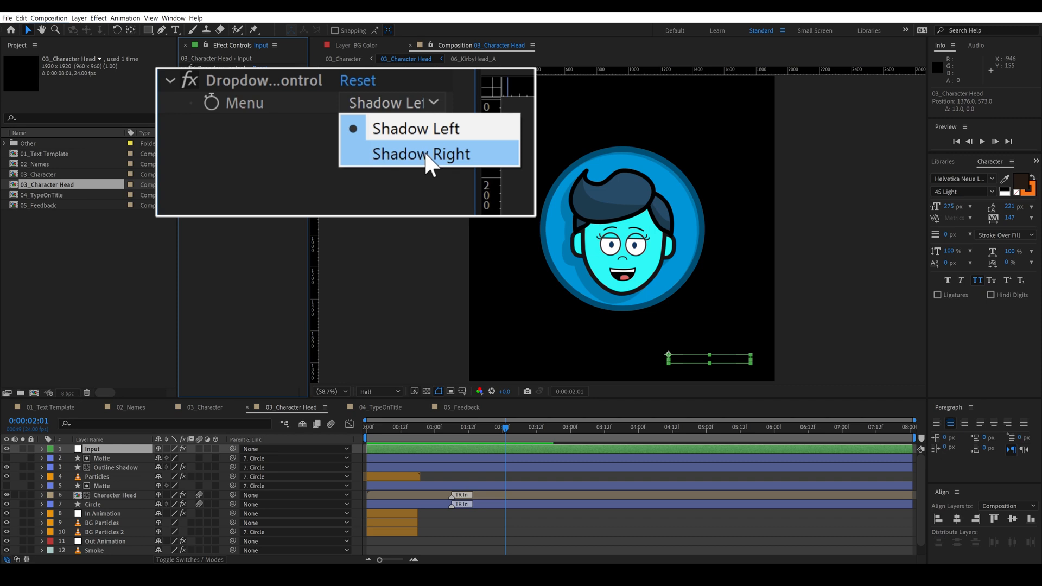
Try the head's shadow on the right, then set the dropdown to Shadow Left
left_click(421, 153)
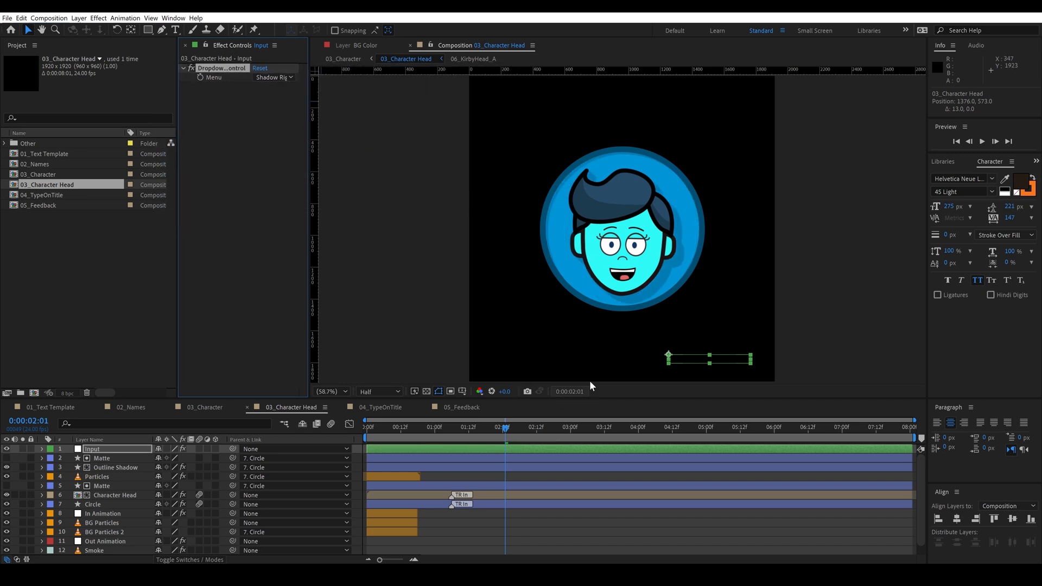
left_click(658, 241)
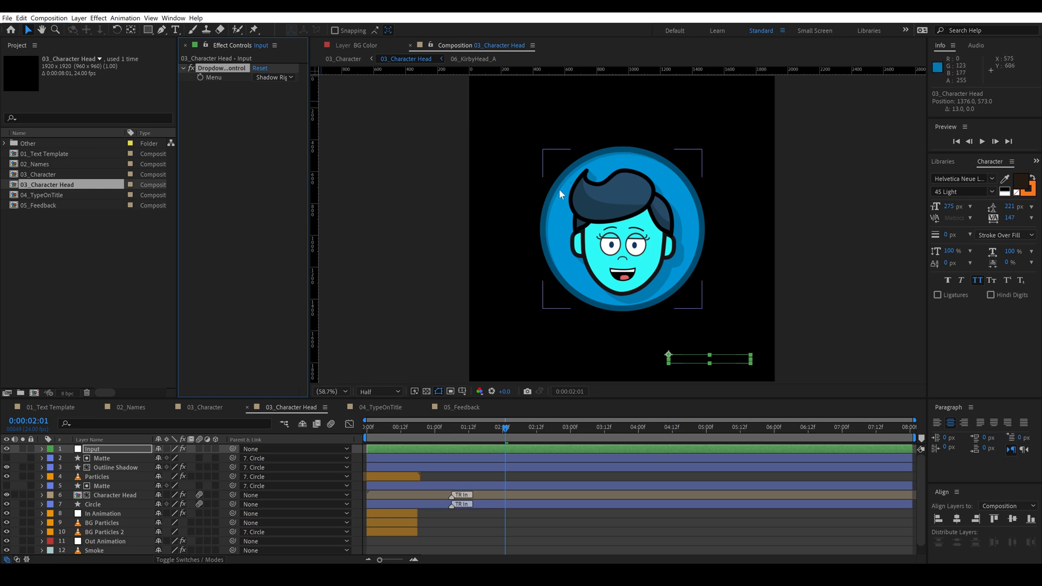
mouse_move(625, 169)
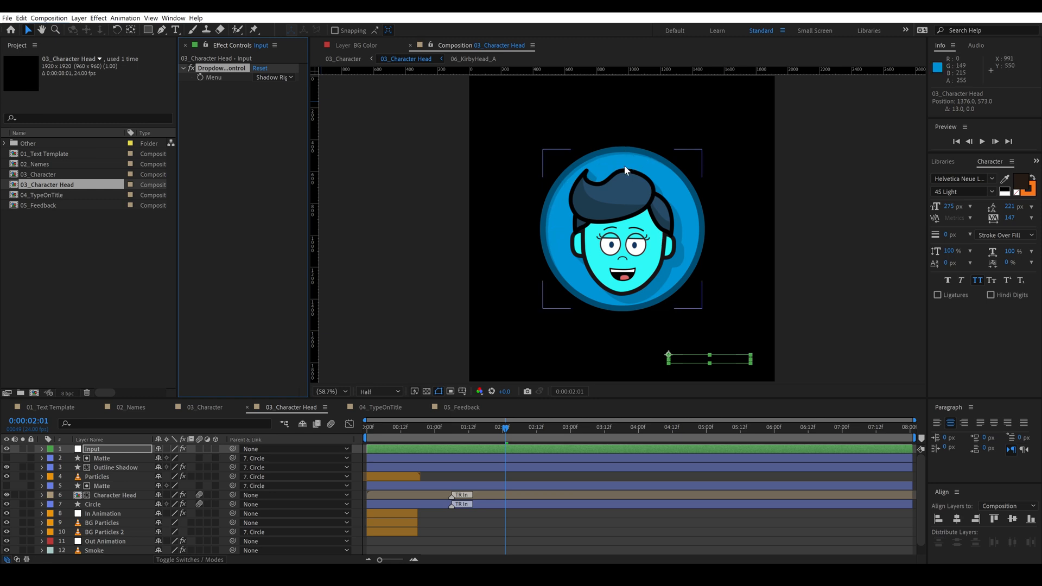
left_click(389, 426)
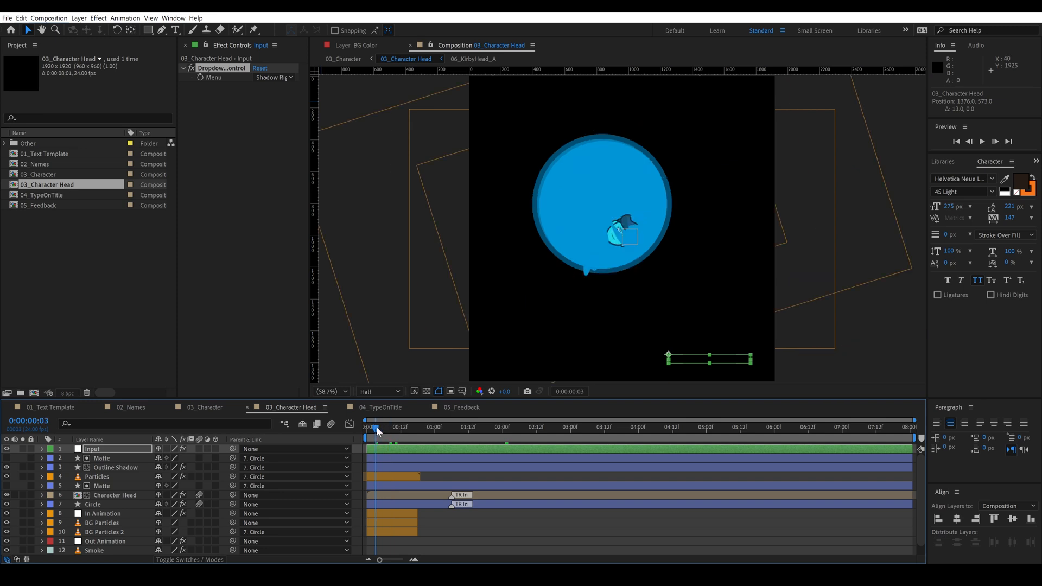
left_click(272, 78)
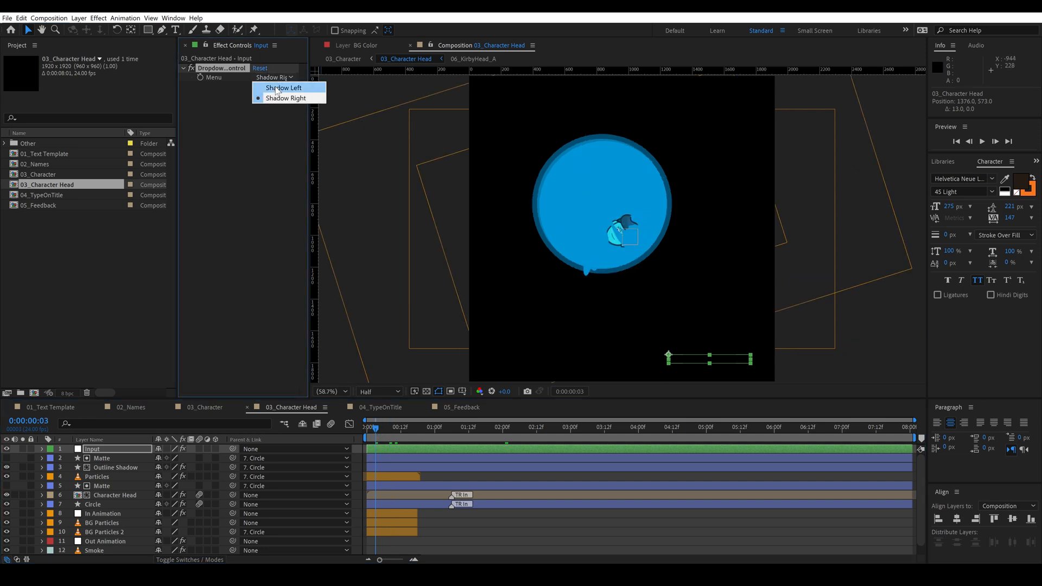
left_click(283, 88)
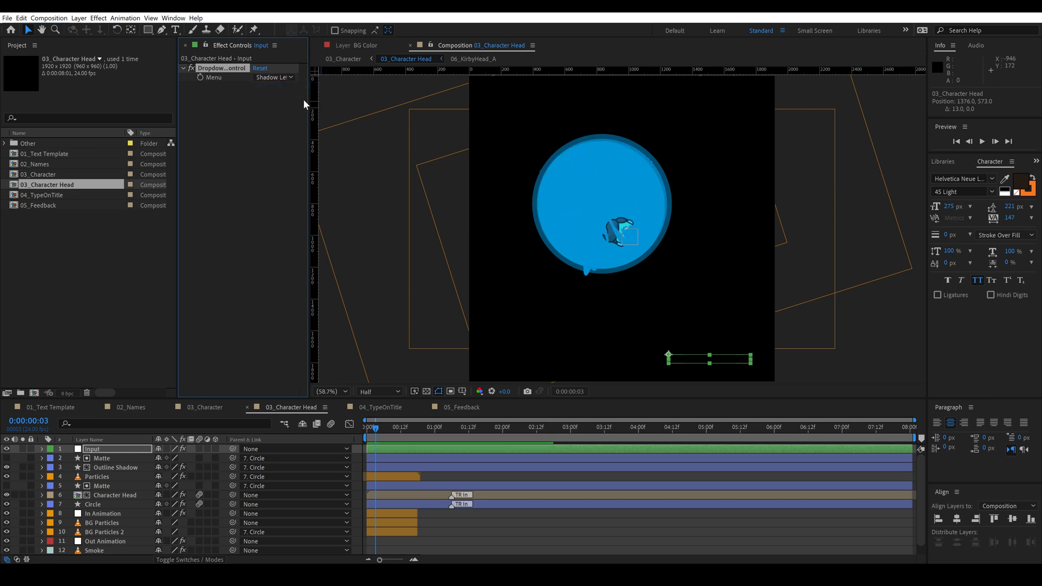
left_click(381, 408)
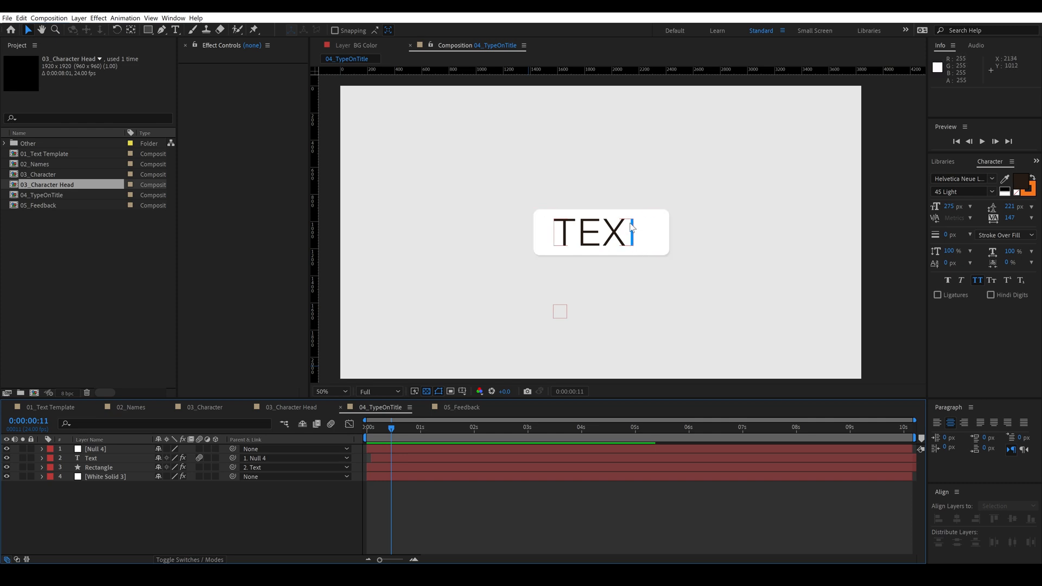
mouse_move(628, 227)
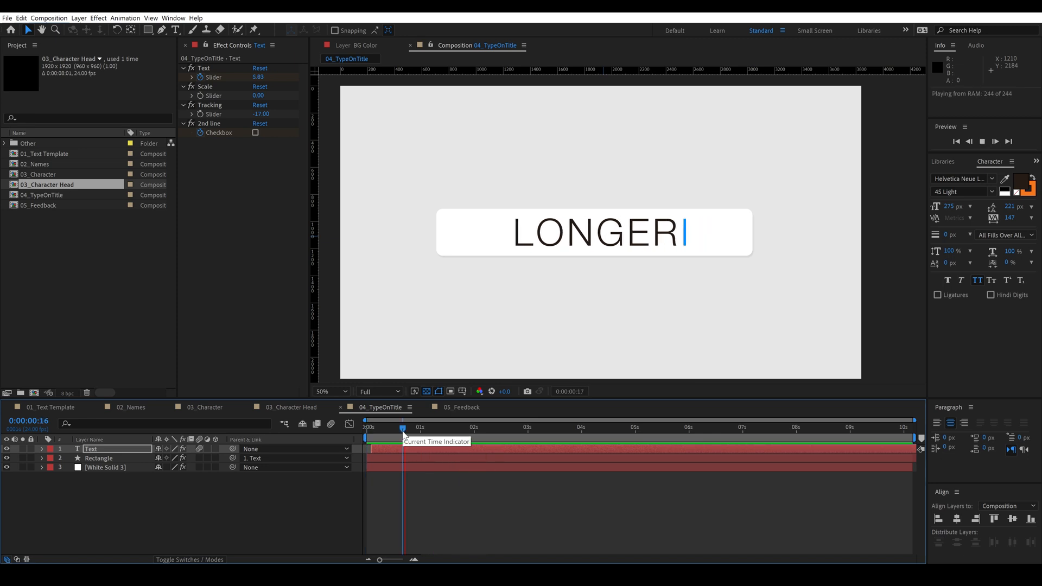
Scrub back through the LONGER title's letter-by-letter type-on animation
left_click_drag(403, 427, 396, 427)
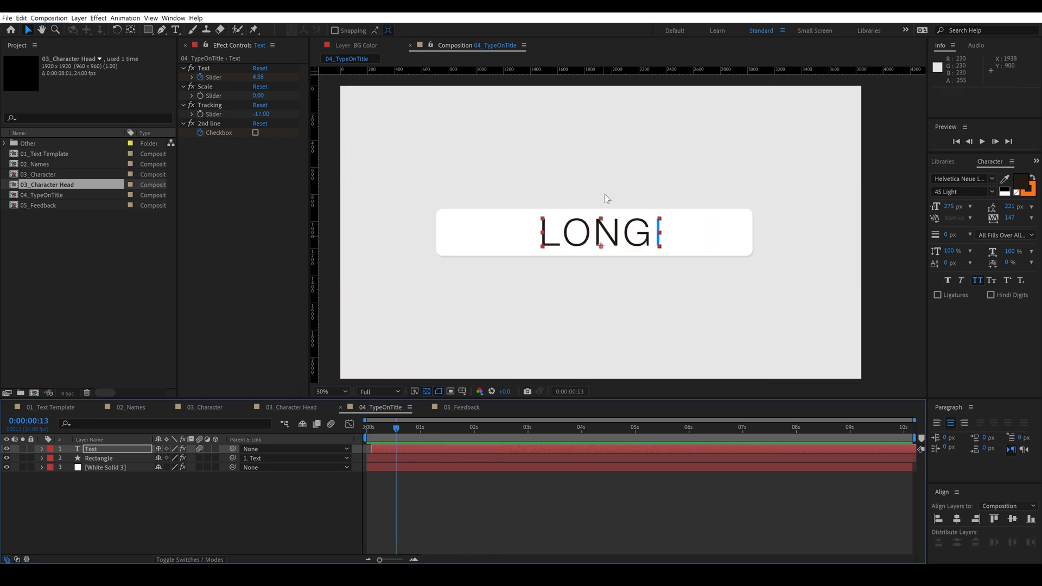
mouse_move(453, 213)
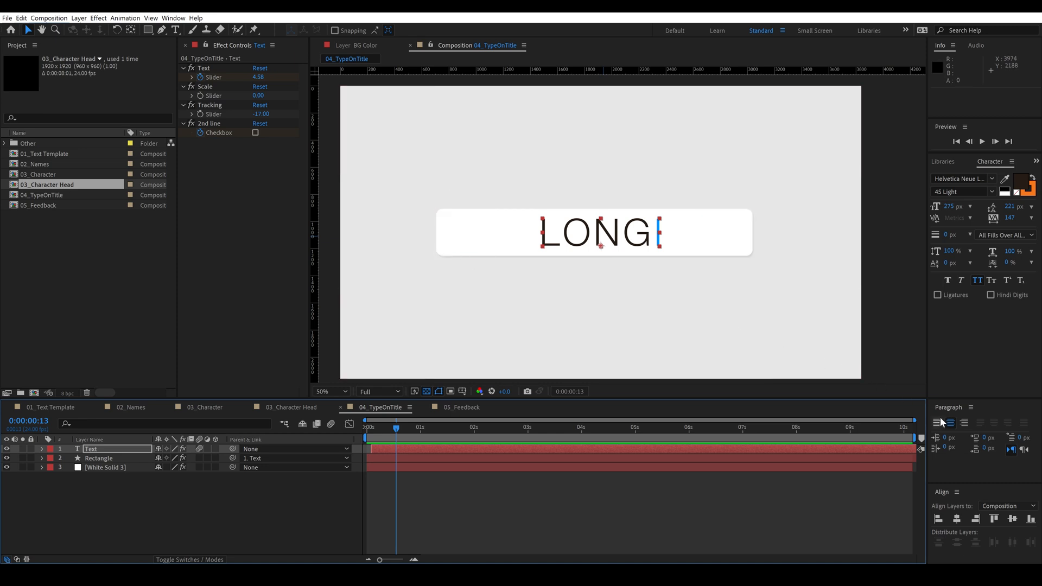
mouse_move(939, 422)
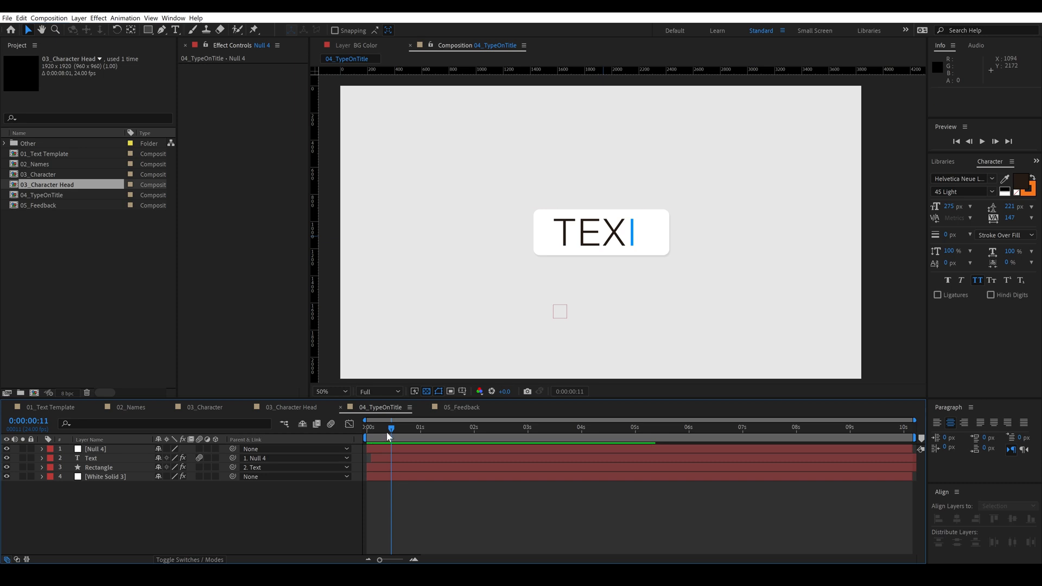
mouse_move(562, 314)
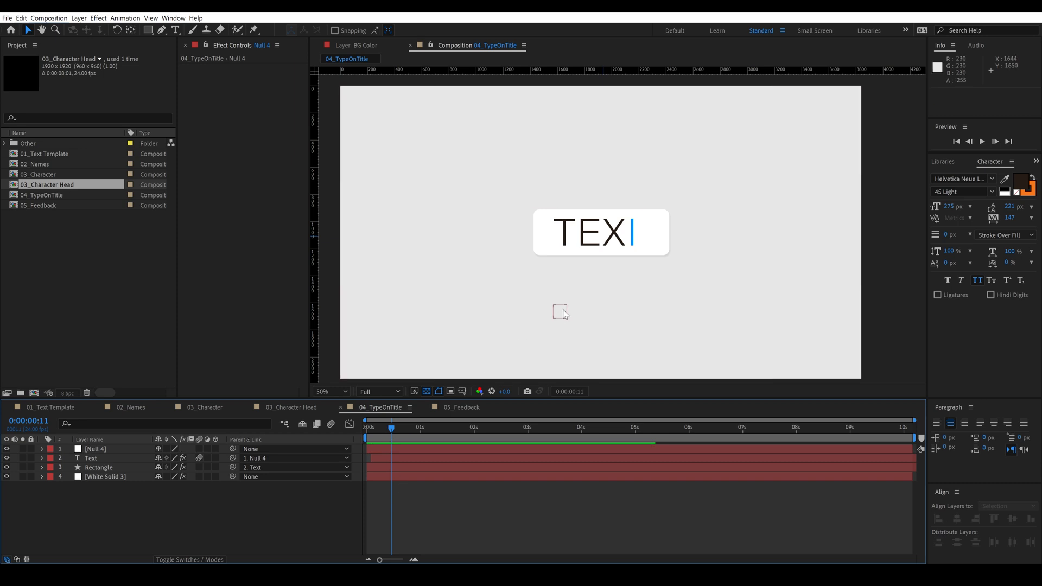
mouse_move(553, 321)
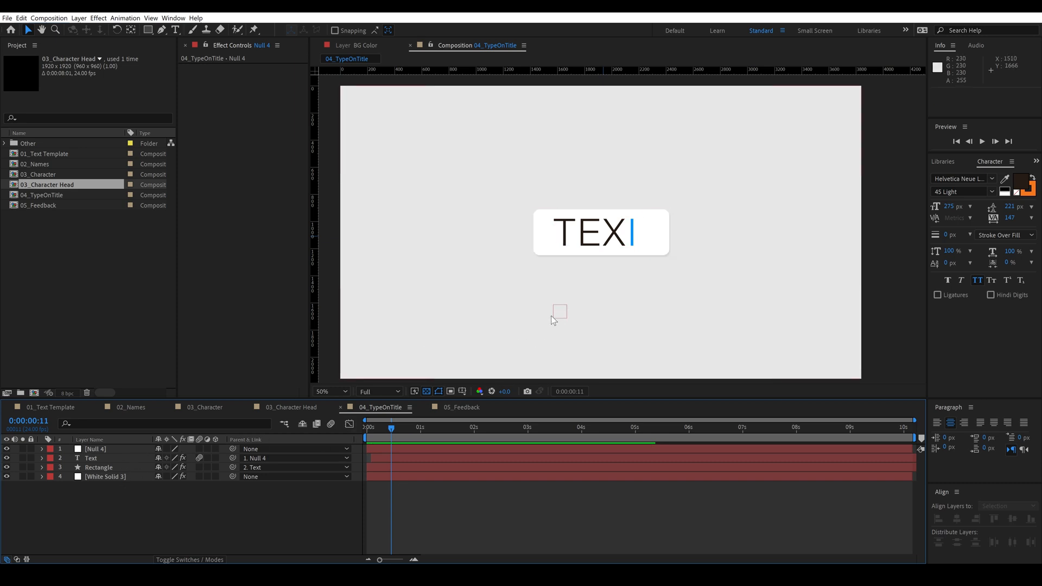
mouse_move(560, 313)
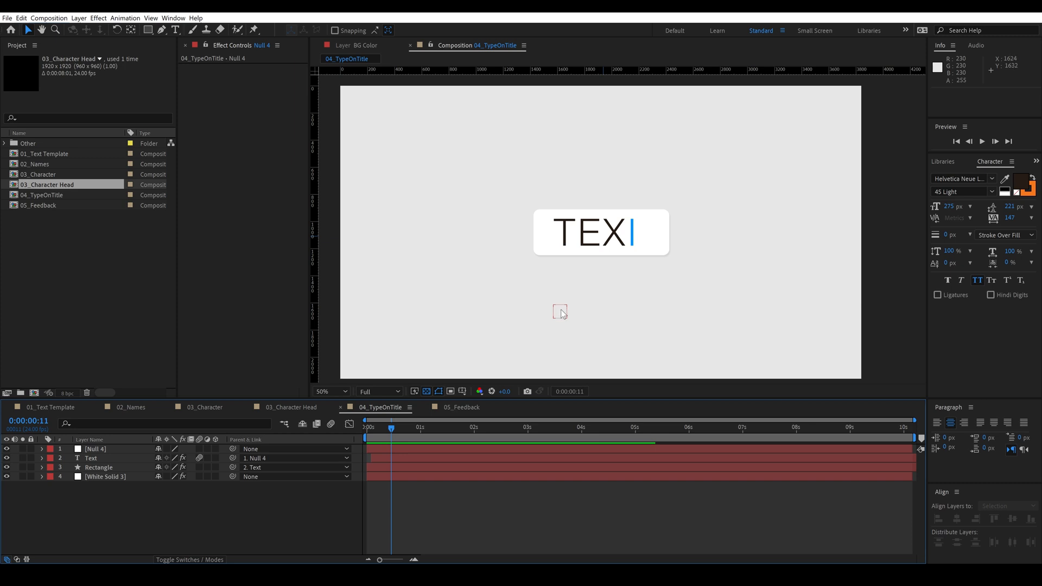
mouse_move(576, 294)
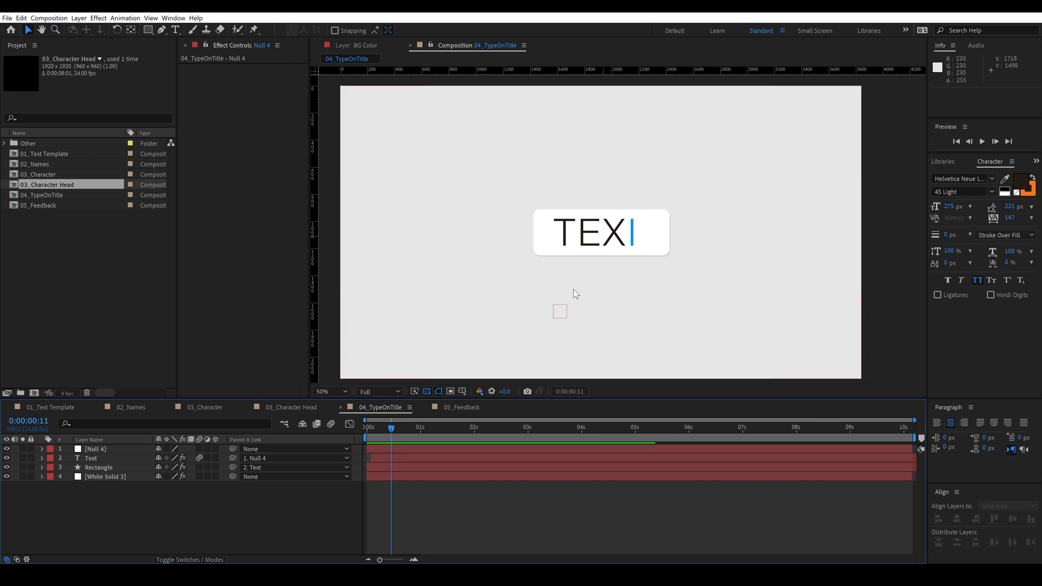
mouse_move(545, 287)
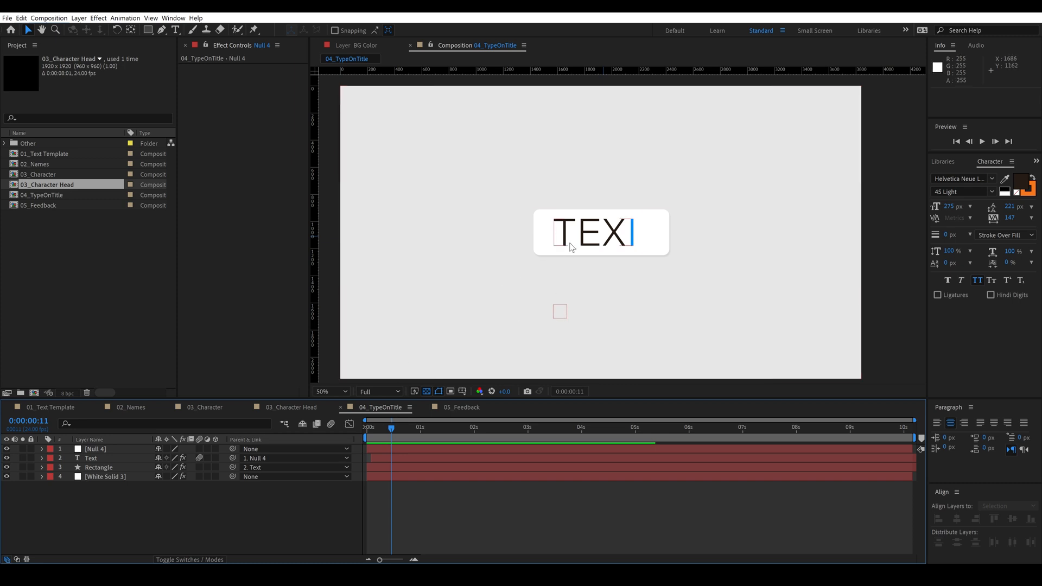
Retype the centered title as LONGER TEST so its box widens to fit
left_click(91, 459)
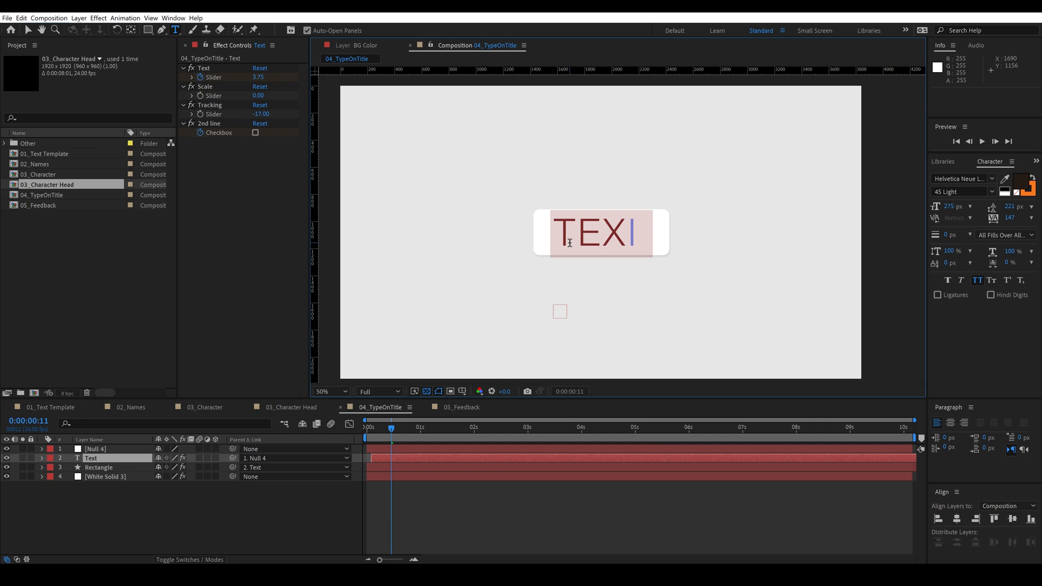
type("LONI")
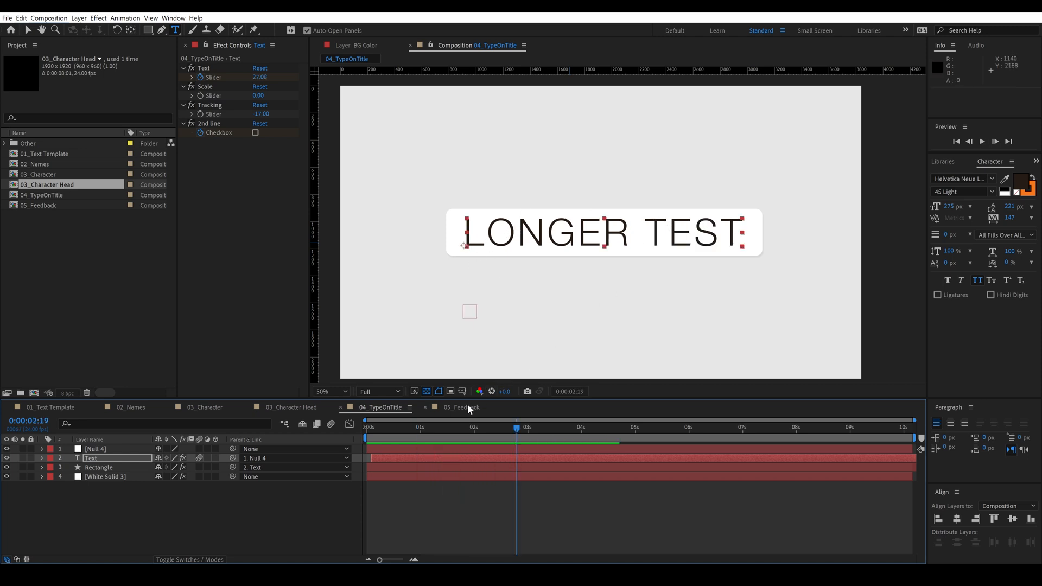
left_click(462, 407)
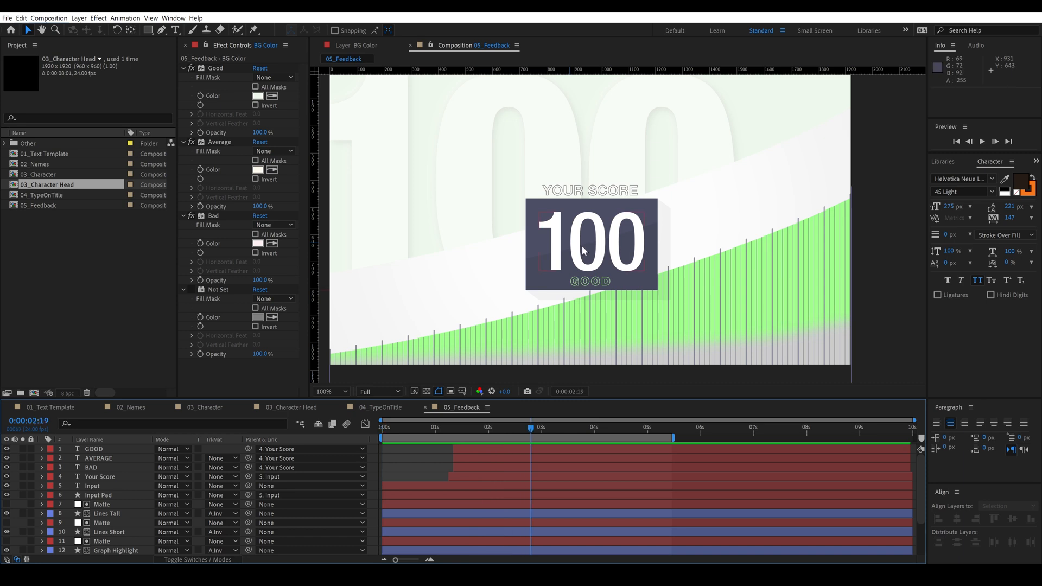
Select the Input layer whose Slider Control drives the feedback score
left_click(93, 485)
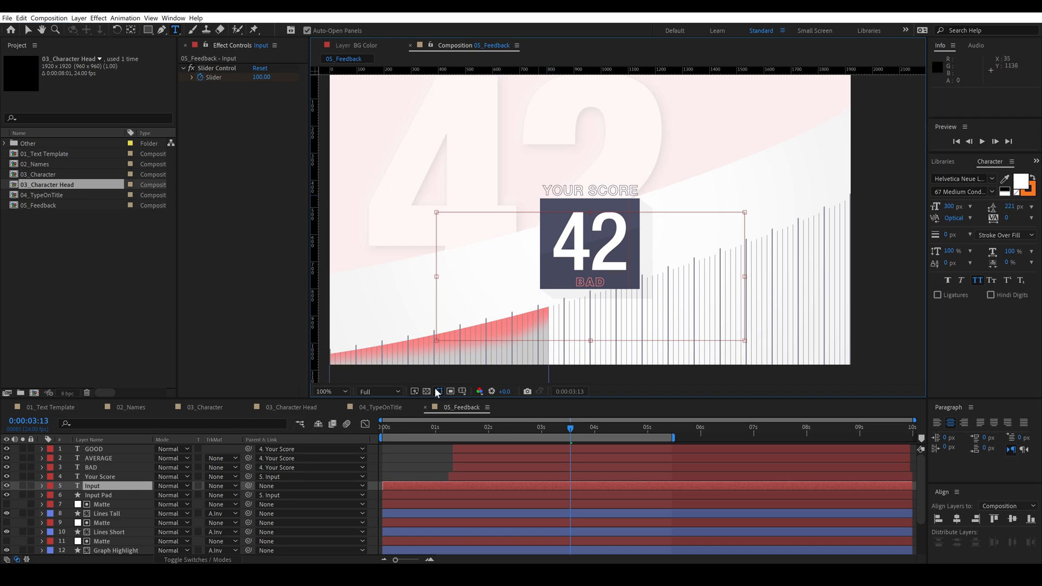
mouse_move(662, 319)
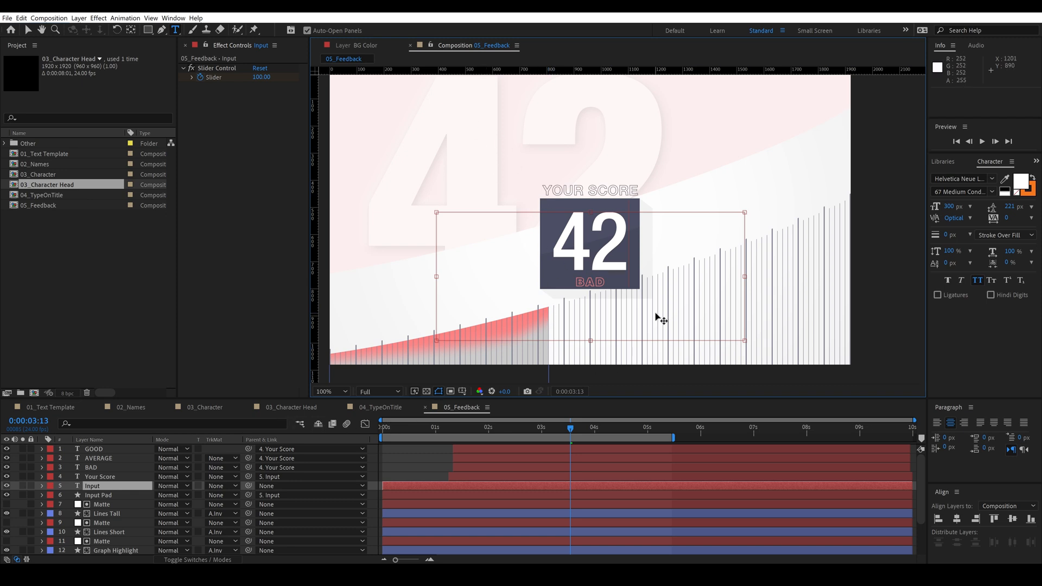